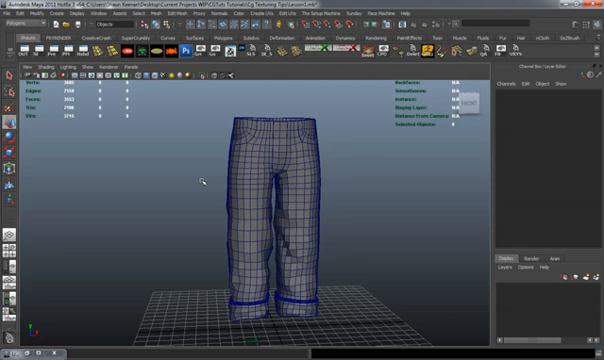
pyautogui.moveTo(197, 183)
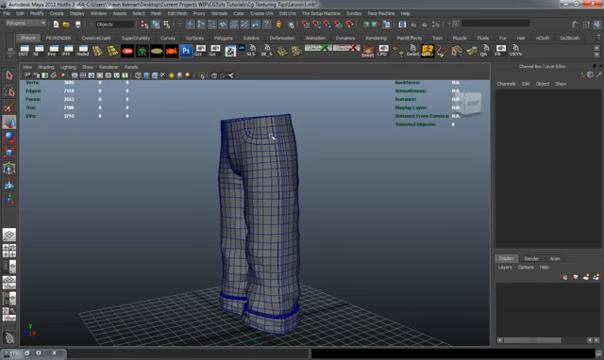
pyautogui.moveTo(258, 150)
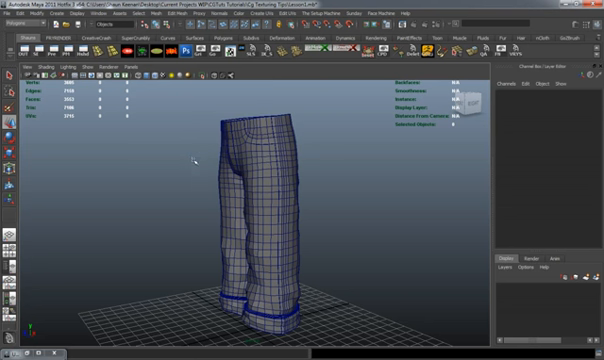
pyautogui.moveTo(190, 160)
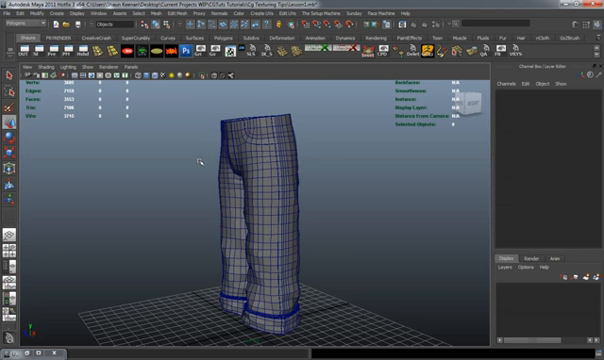
pyautogui.moveTo(215, 160)
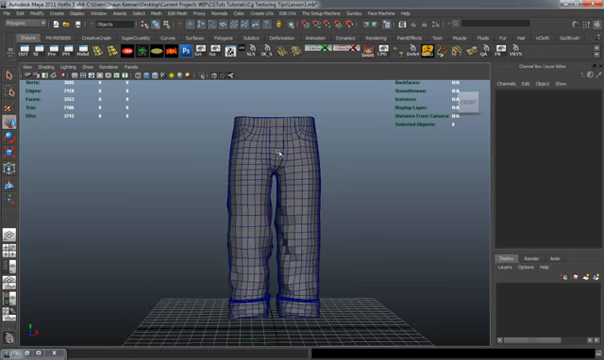
pyautogui.moveTo(222, 197)
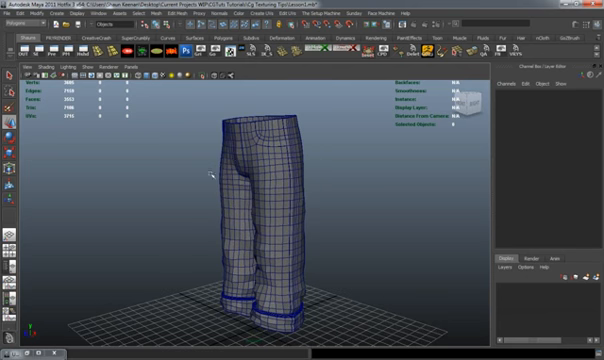
# Step: Open the UV Texture Editor to inspect the pants' single flattened UV shell
pyautogui.click(270, 200)
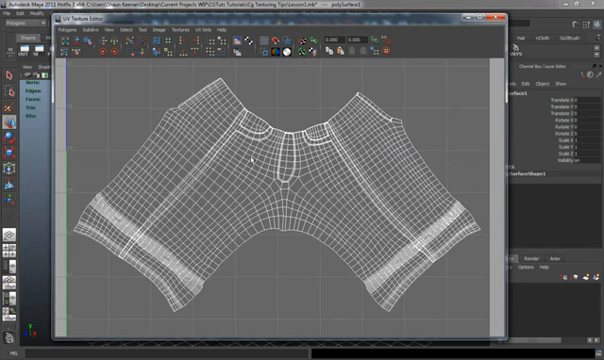
pyautogui.moveTo(254, 158)
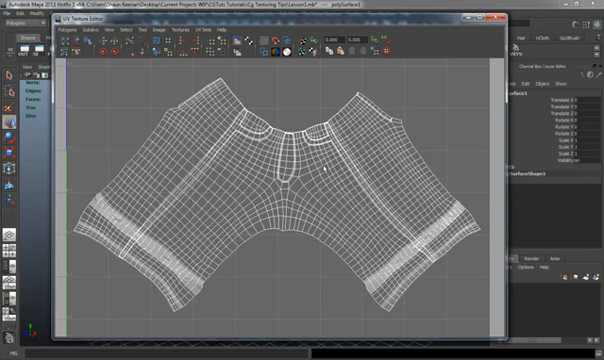
pyautogui.moveTo(228, 143)
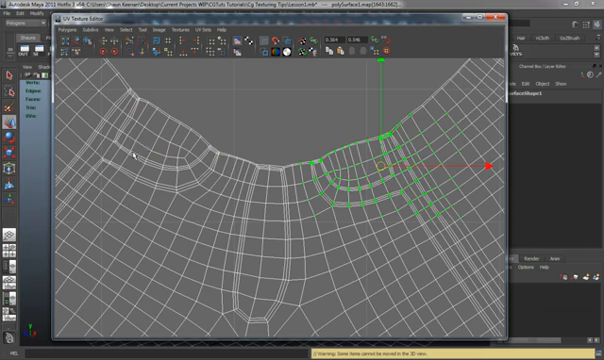
pyautogui.moveTo(140, 145)
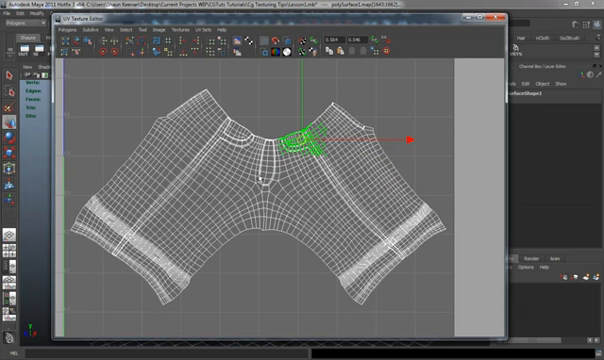
pyautogui.moveTo(388, 170)
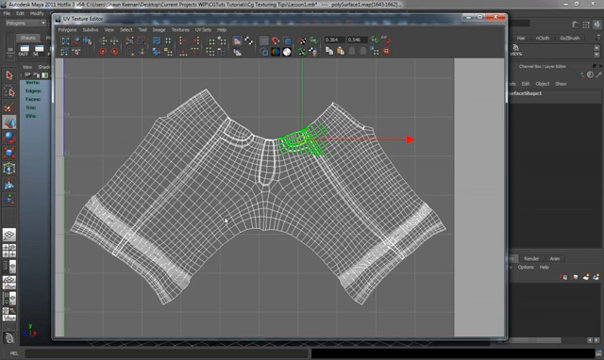
pyautogui.moveTo(284, 266)
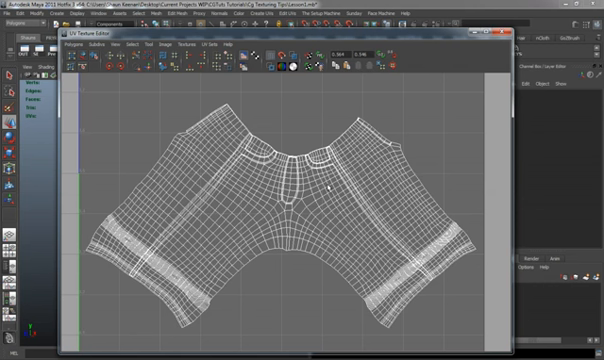
pyautogui.moveTo(335, 210)
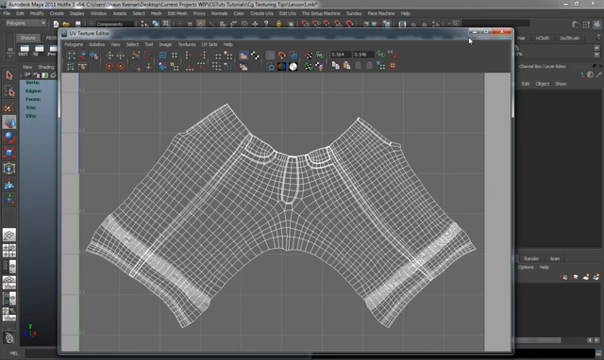
pyautogui.moveTo(347, 180)
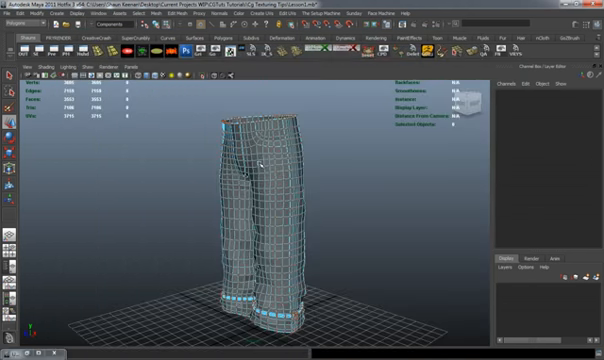
# Step: Delete all existing UVs from the pants mesh, leaving zero UVs
pyautogui.click(258, 185)
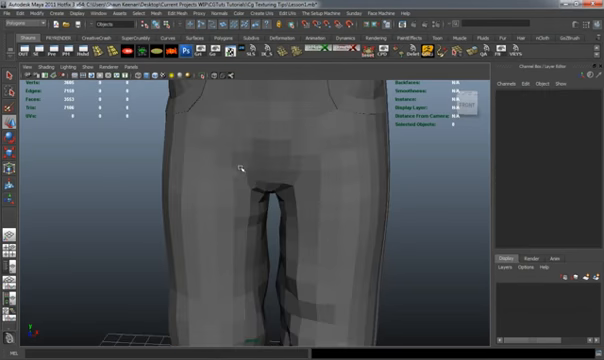
# Step: Export the UV-less pants mesh as an OBJ for unwrapping in Roadkill
pyautogui.click(250, 170)
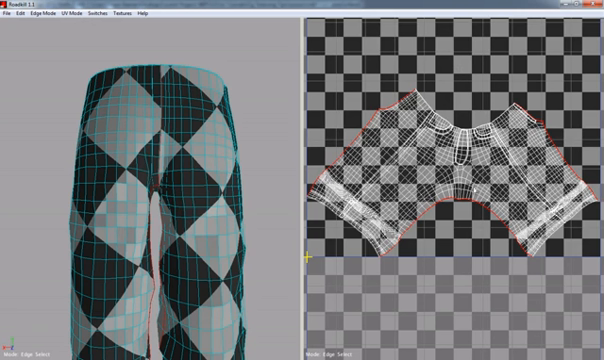
pyautogui.moveTo(475, 187)
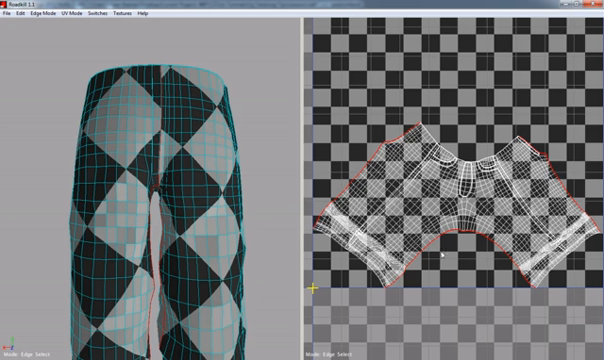
pyautogui.moveTo(440, 250)
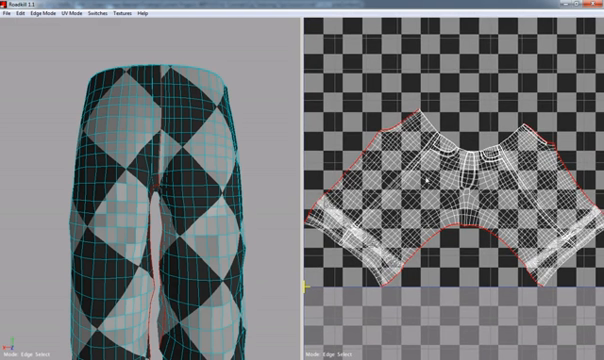
pyautogui.moveTo(428, 205)
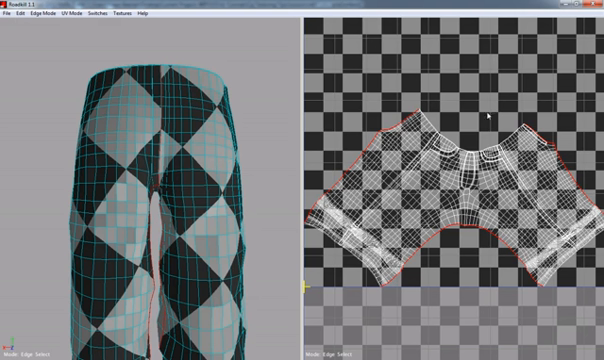
pyautogui.moveTo(485, 115)
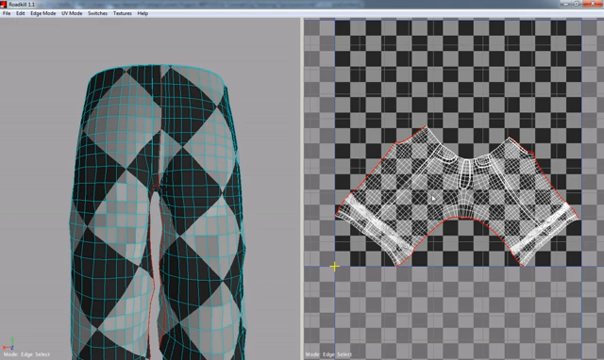
pyautogui.moveTo(433, 197)
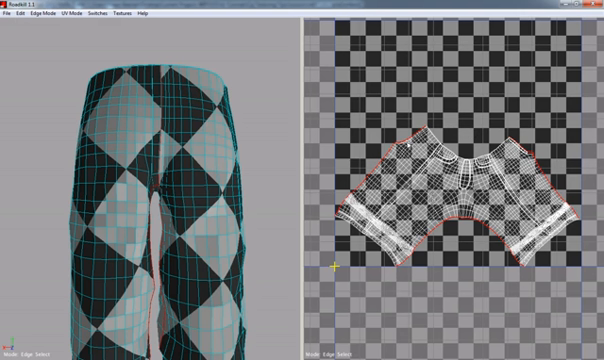